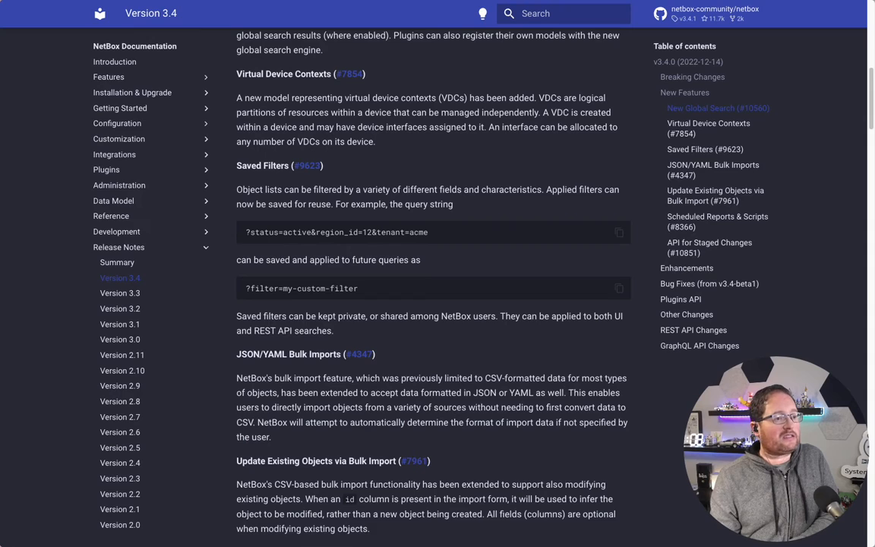
mouse_move(223, 413)
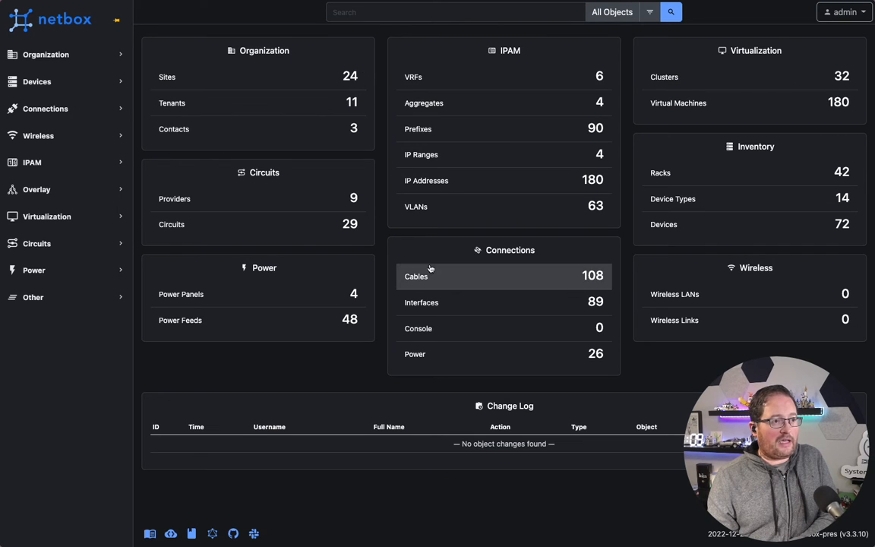
Open the older Device Bulk Import page and show its CSV File Upload tab.
left_click(37, 81)
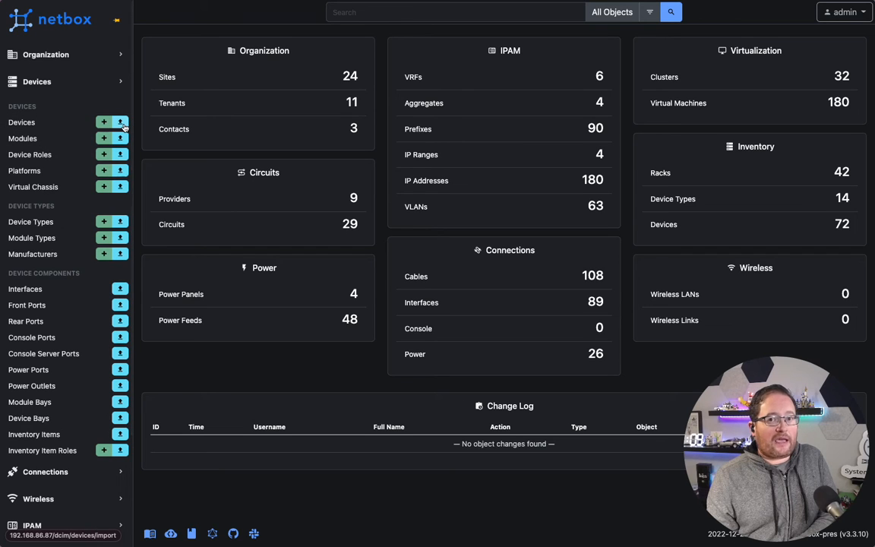
left_click(120, 122)
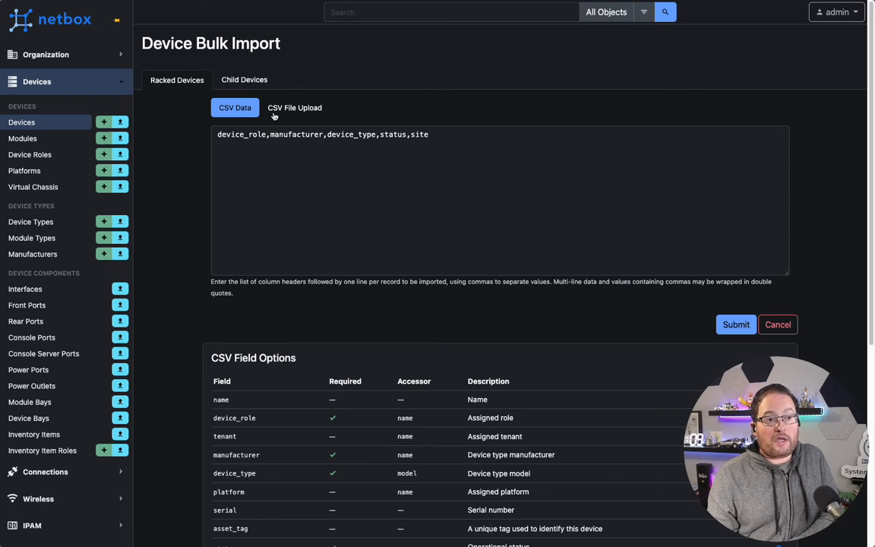
left_click(294, 107)
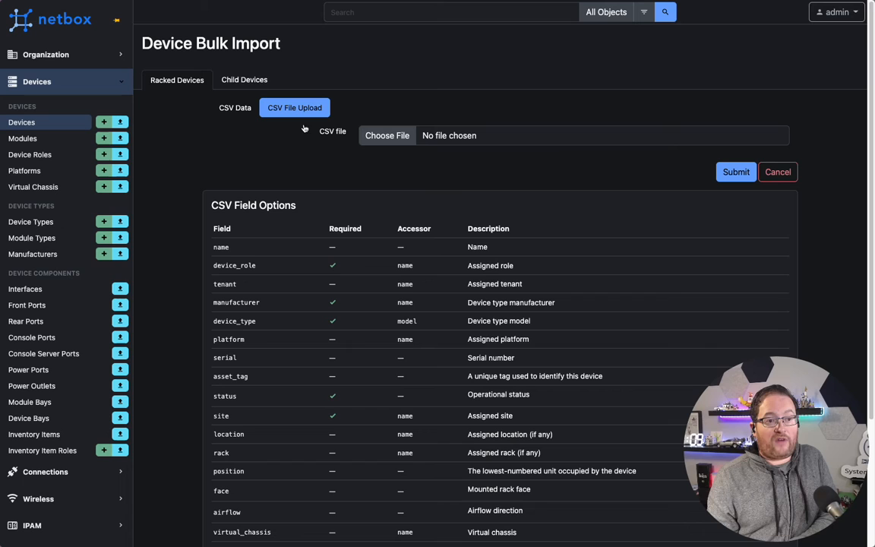
left_click(234, 107)
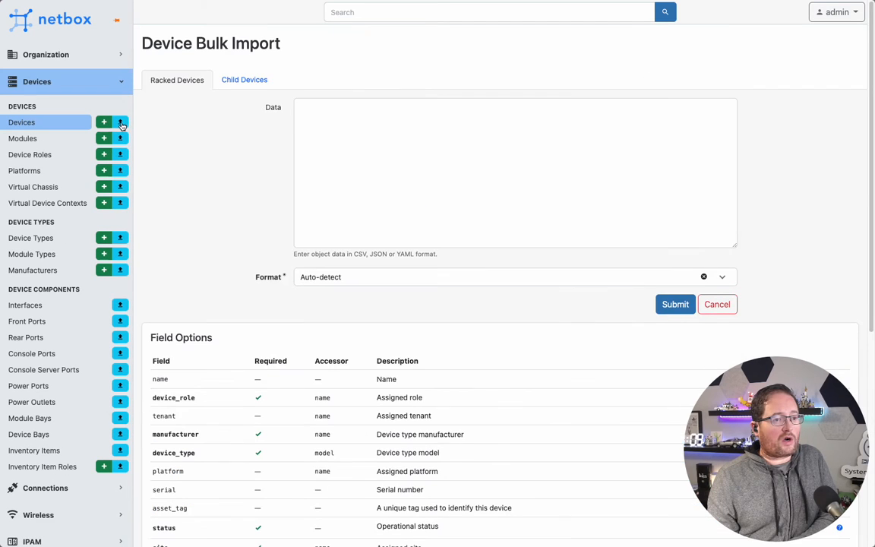
Open the newer Device Bulk Import form via the import icon beside Devices.
left_click(501, 276)
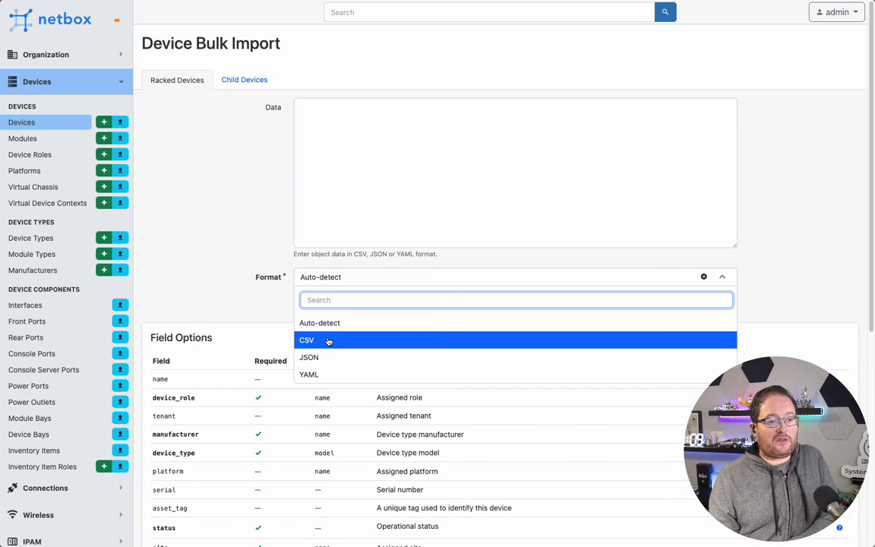
mouse_move(332, 371)
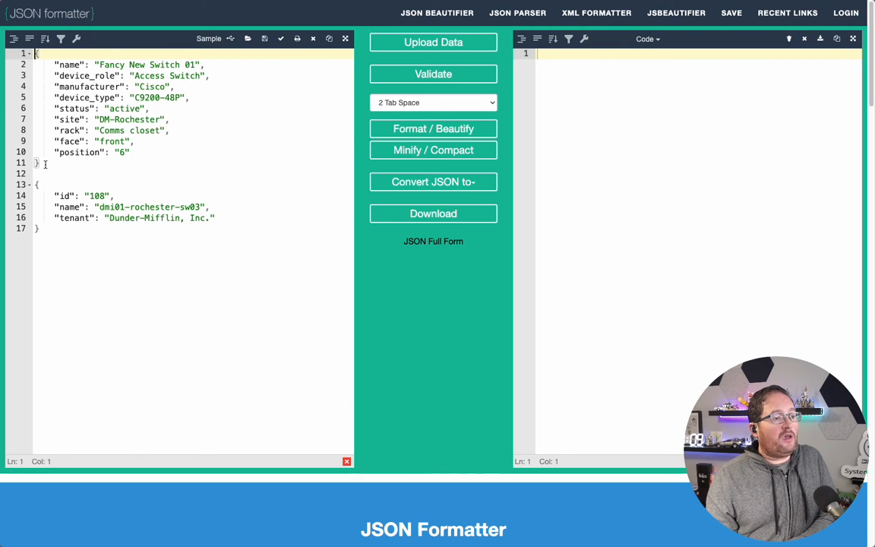
Copy the Fancy New Switch 01 JSON object into the NetBox import Data box.
right_click(152, 114)
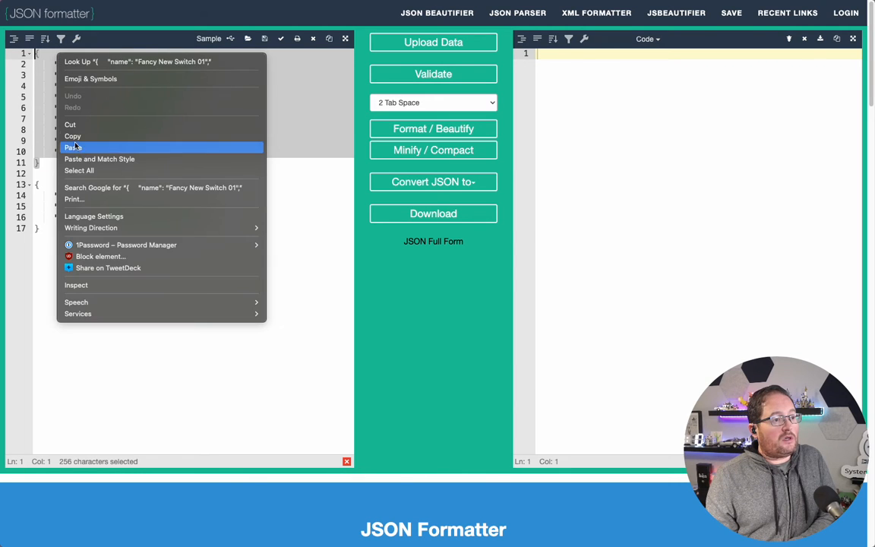
left_click(72, 147)
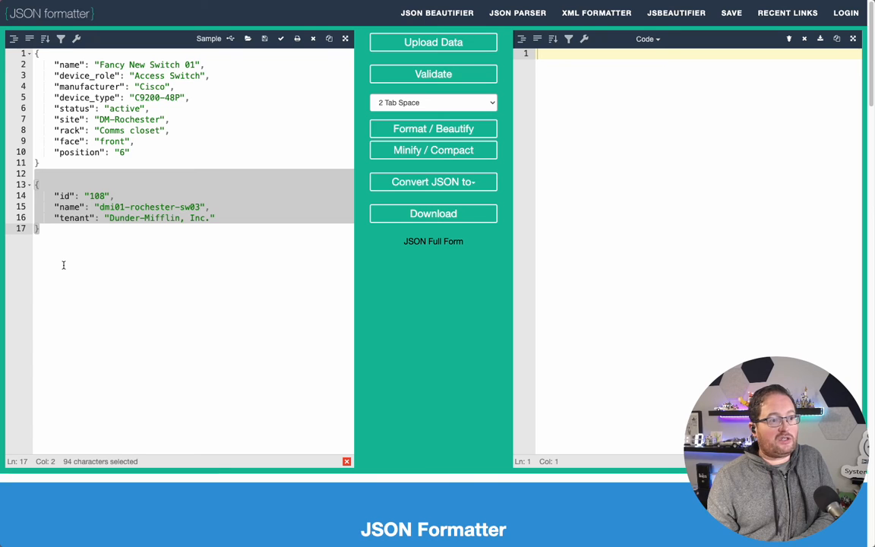
mouse_move(74, 248)
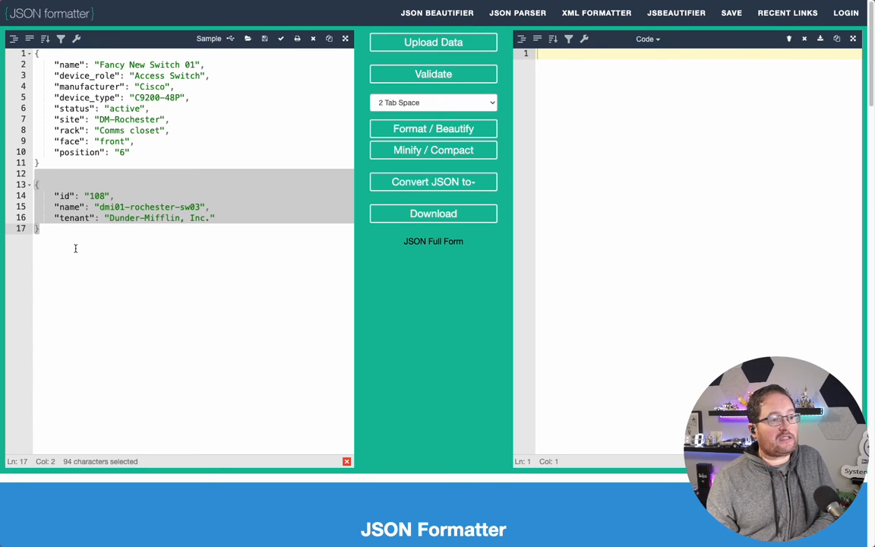
double_click(97, 195)
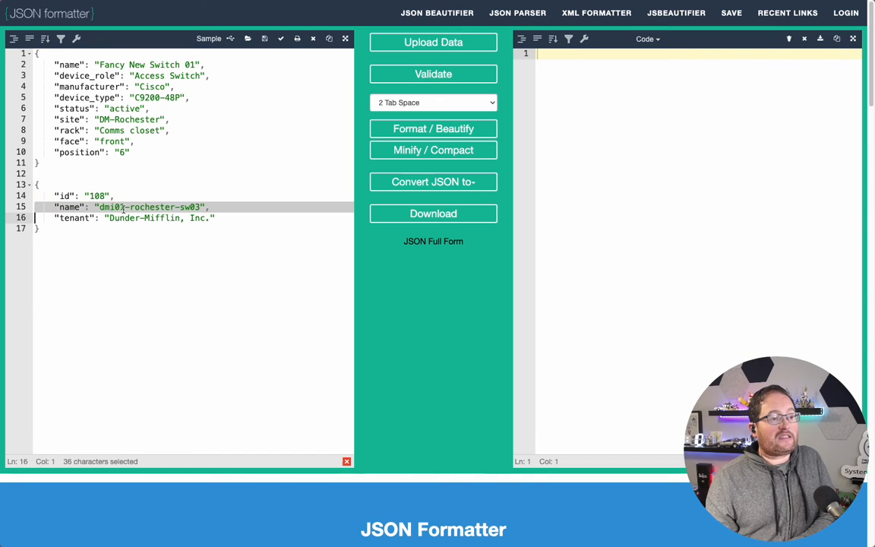
left_click(78, 219)
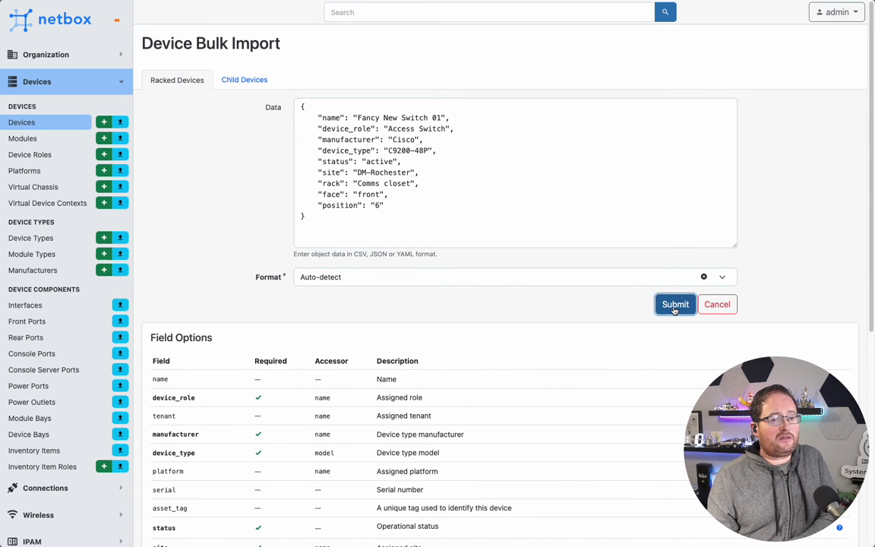
Submit the pasted Fancy New Switch 01 JSON with Format left on Auto-detect.
left_click(675, 304)
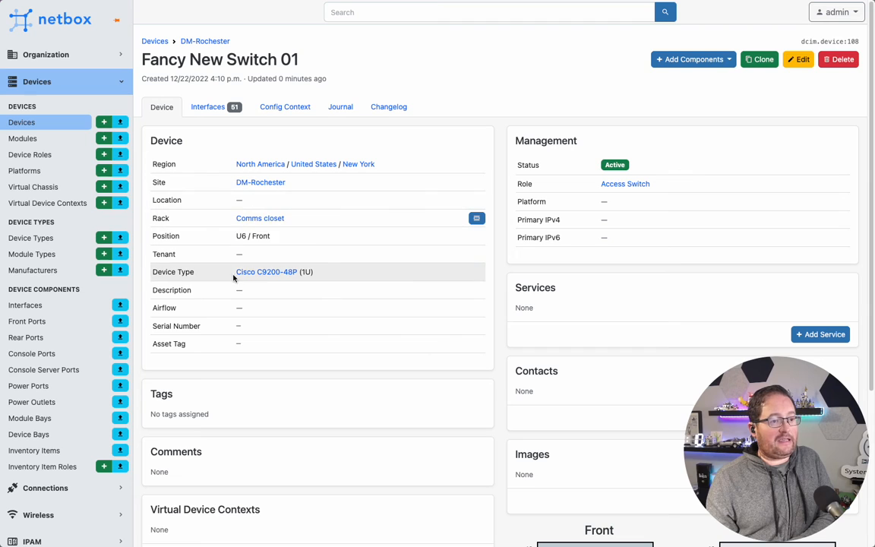
Review the Fancy New Switch 01 device page, noting its empty Tenant.
triple_click(220, 59)
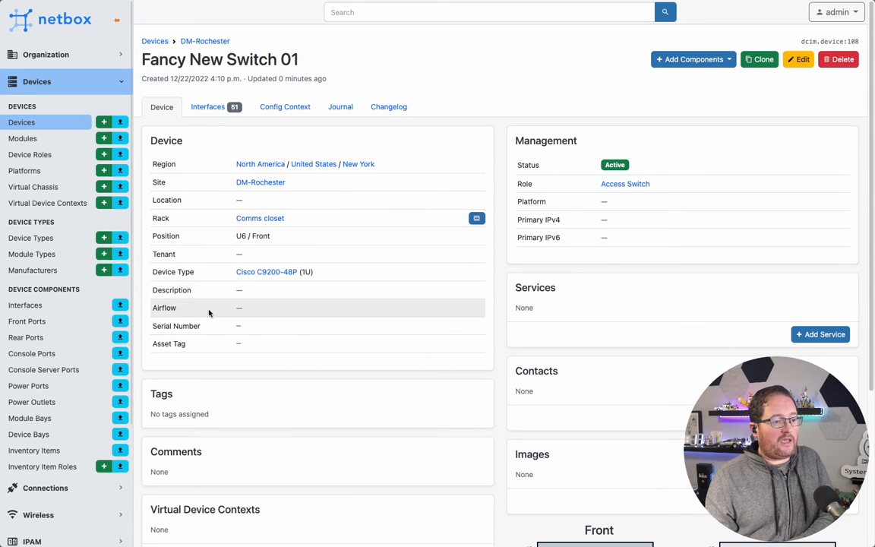
mouse_move(210, 321)
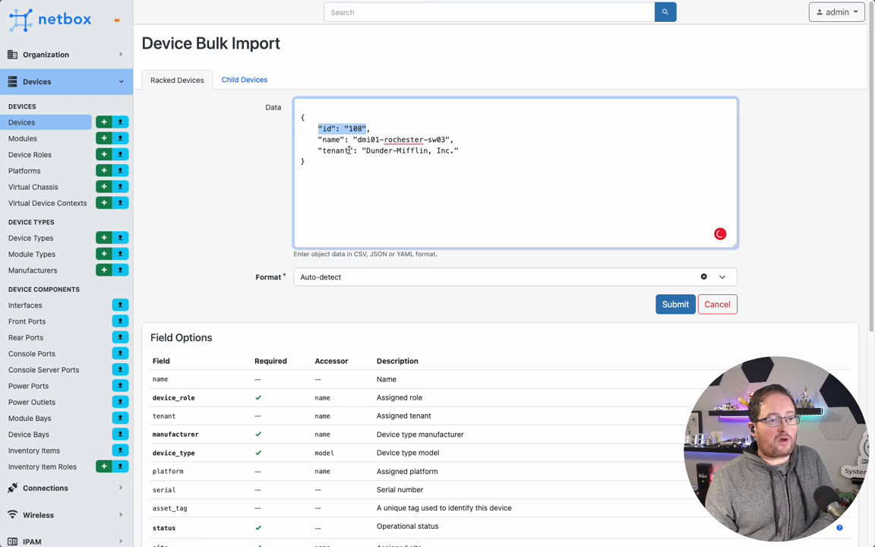
Load the id 108 update JSON and highlight the id field's Numeric ID description.
scroll("down", 3)
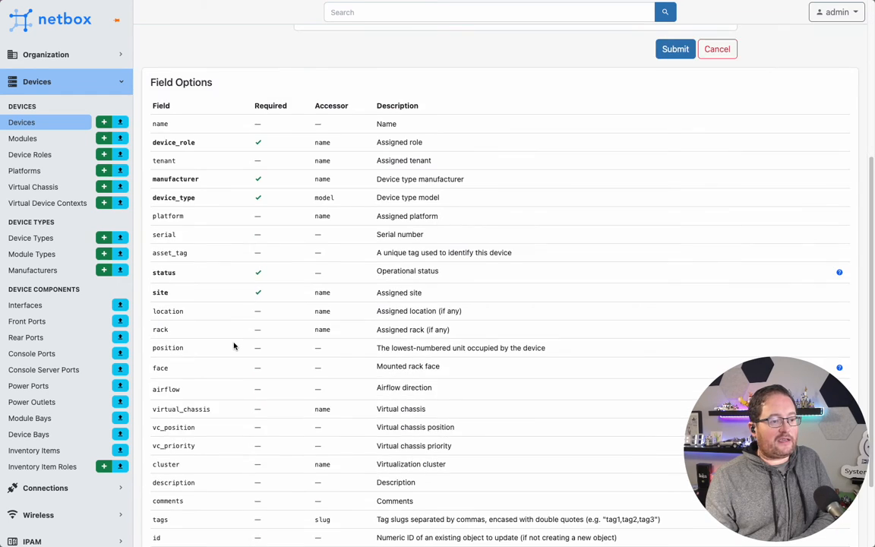
scroll("down", 3)
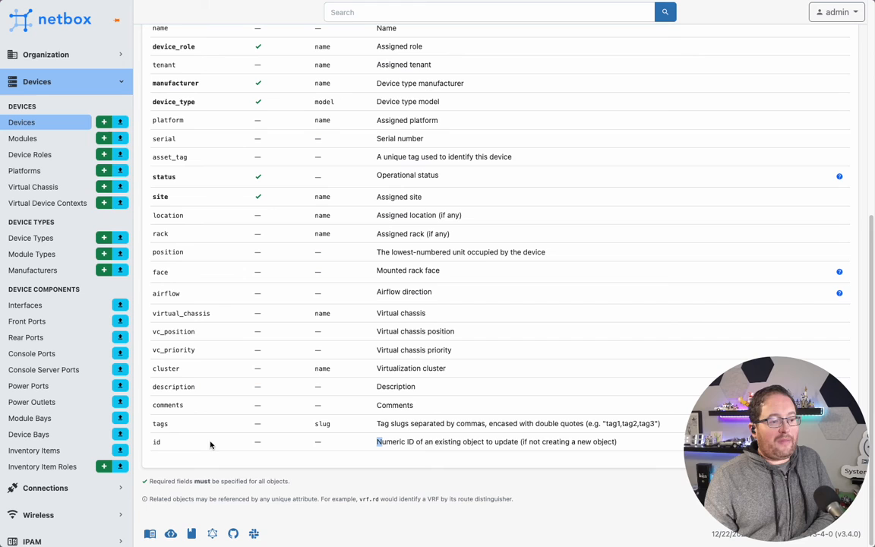
double_click(394, 441)
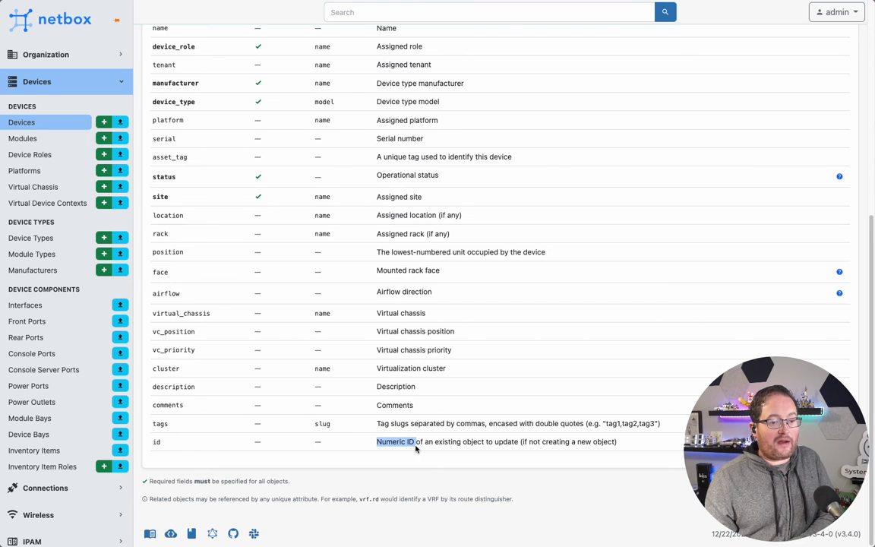
mouse_move(472, 442)
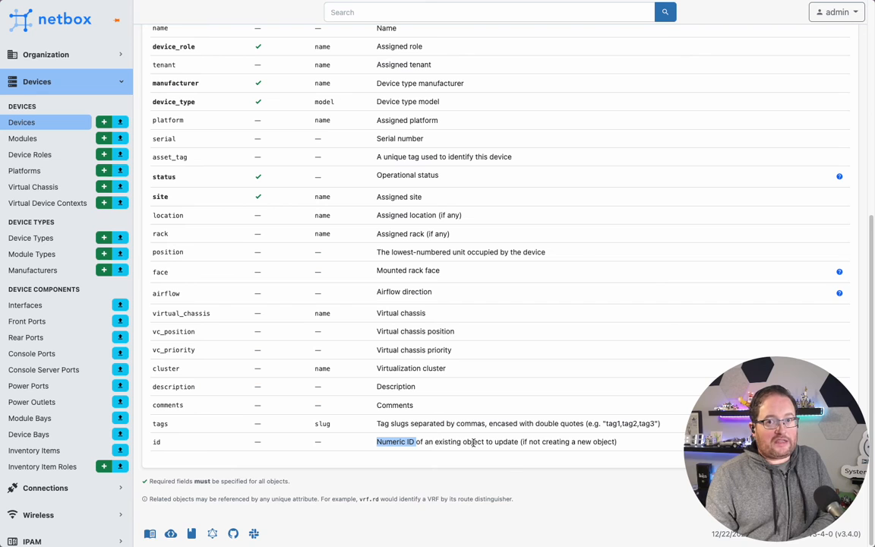
mouse_move(522, 451)
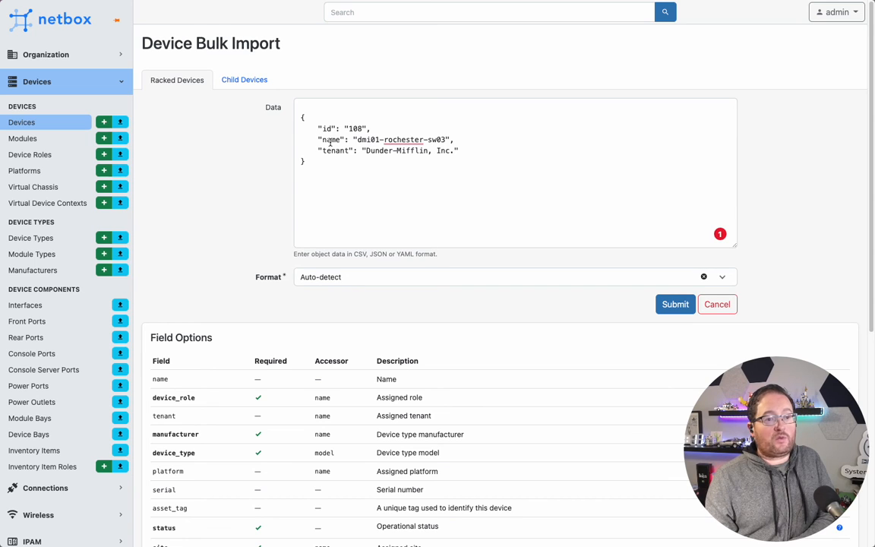
mouse_move(238, 326)
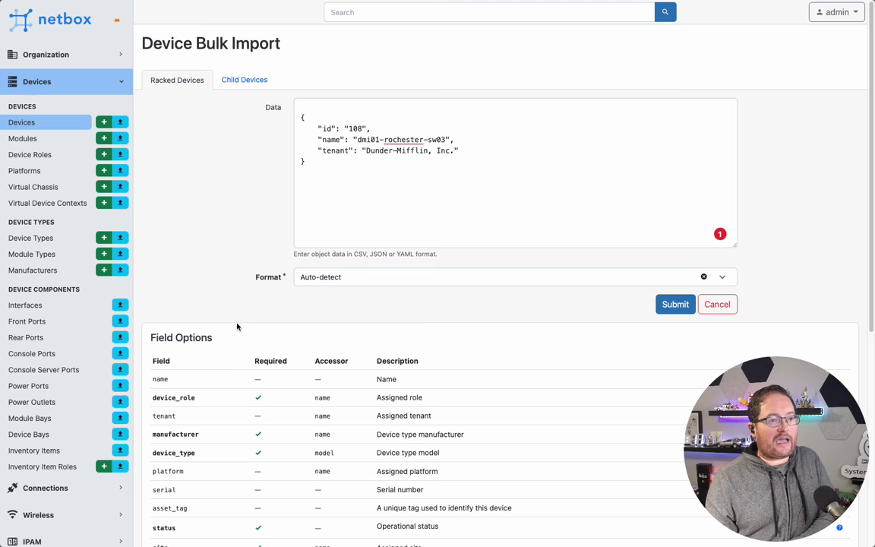
Submit the device 108 update and view its rename and tenant diff in the Changelog.
left_click(674, 303)
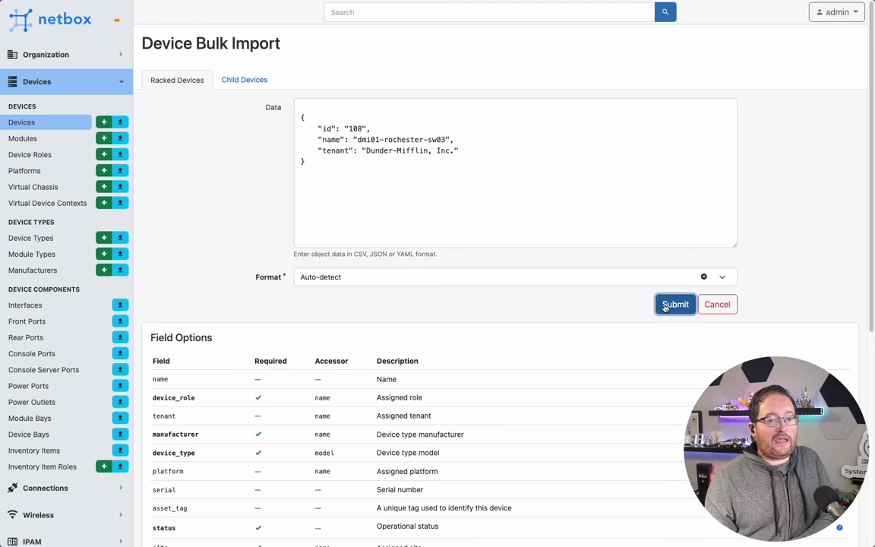
left_click(674, 303)
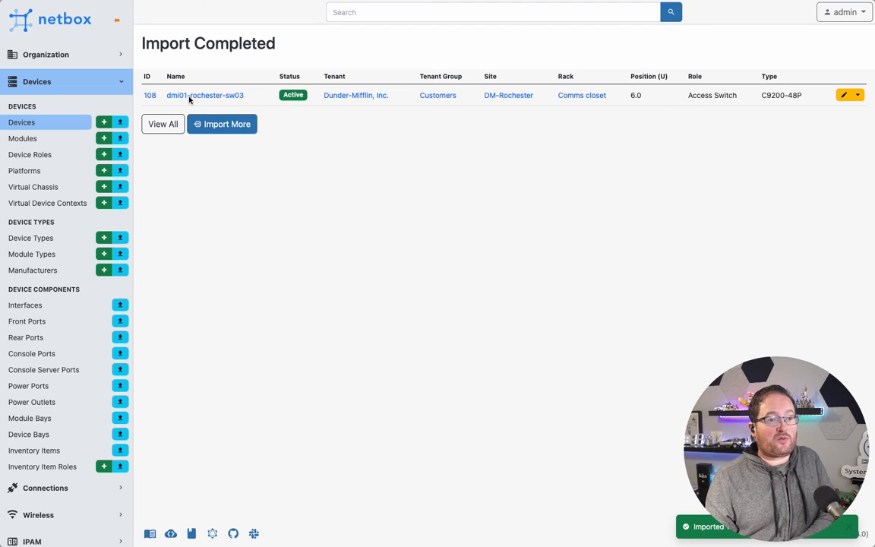
mouse_move(444, 102)
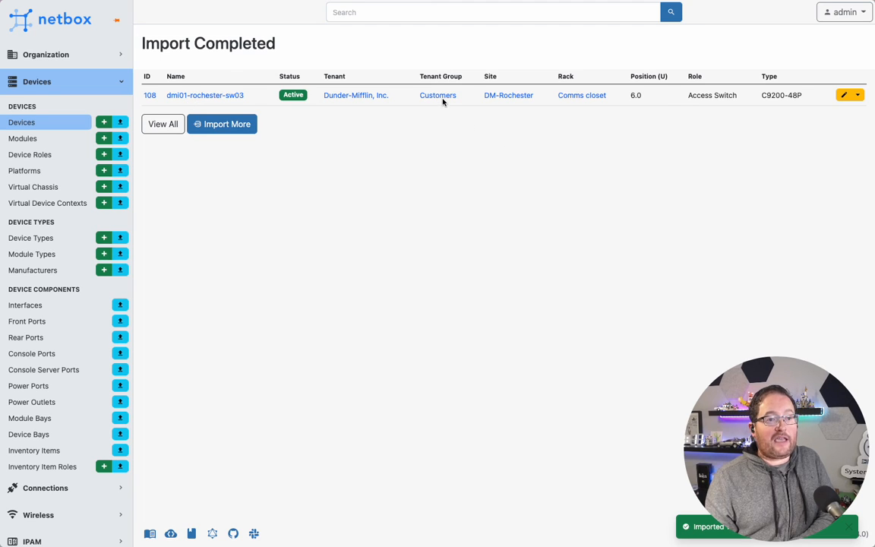
mouse_move(357, 106)
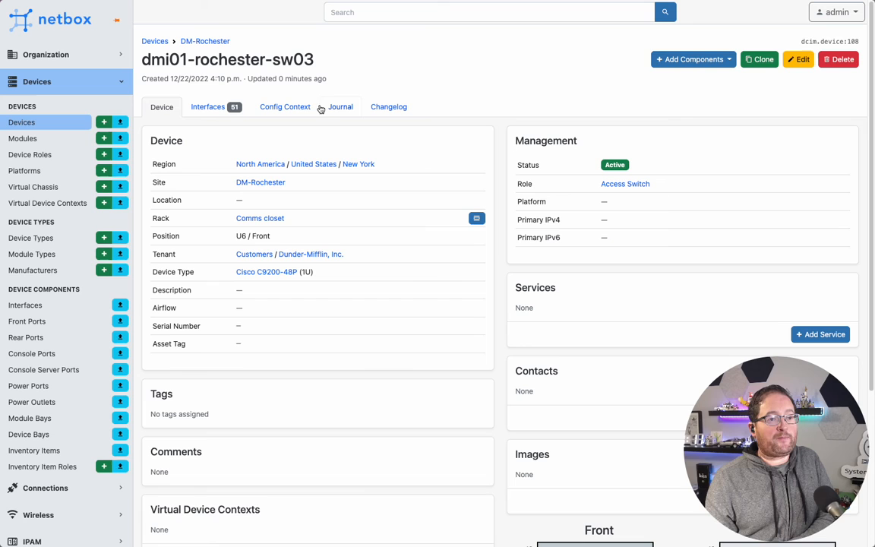
left_click(388, 106)
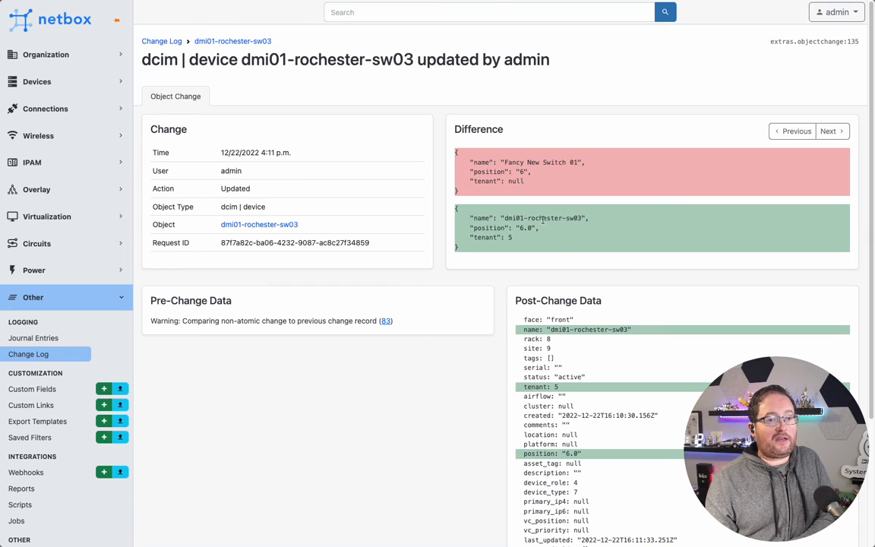
mouse_move(564, 255)
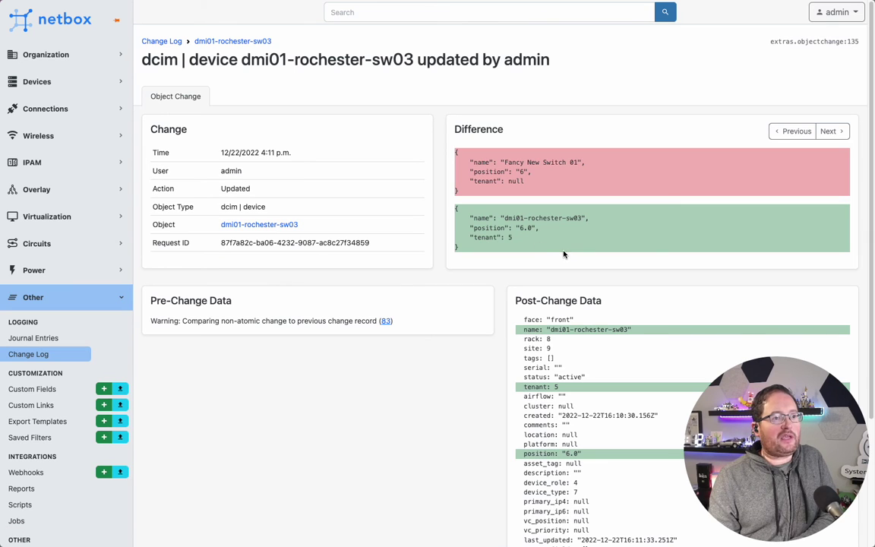
mouse_move(462, 158)
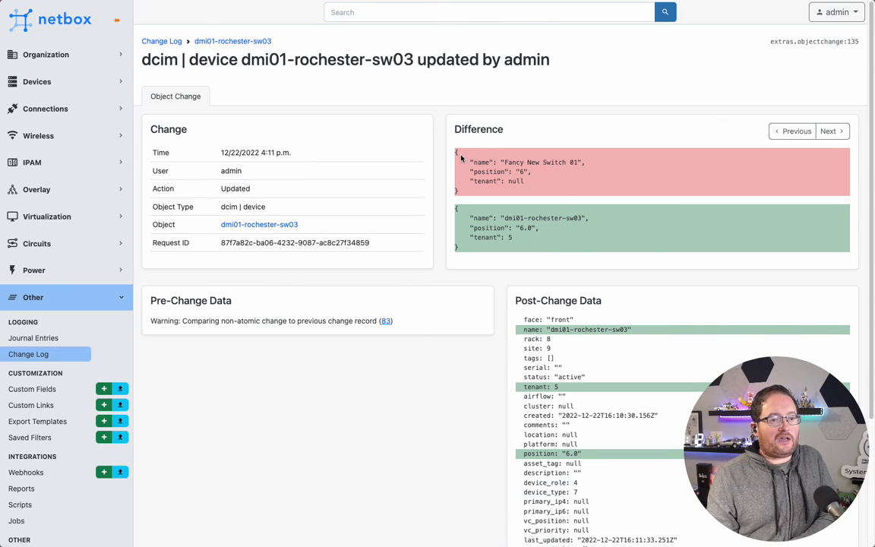
mouse_move(552, 177)
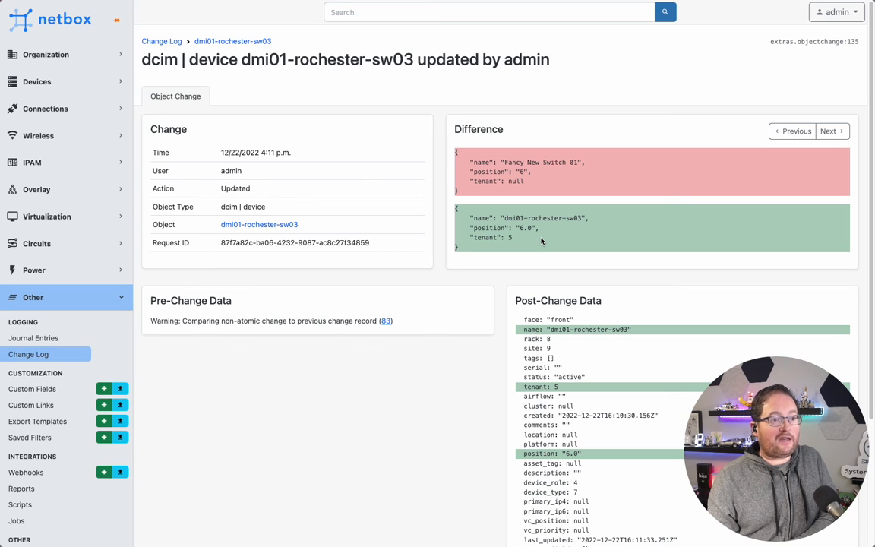
mouse_move(476, 258)
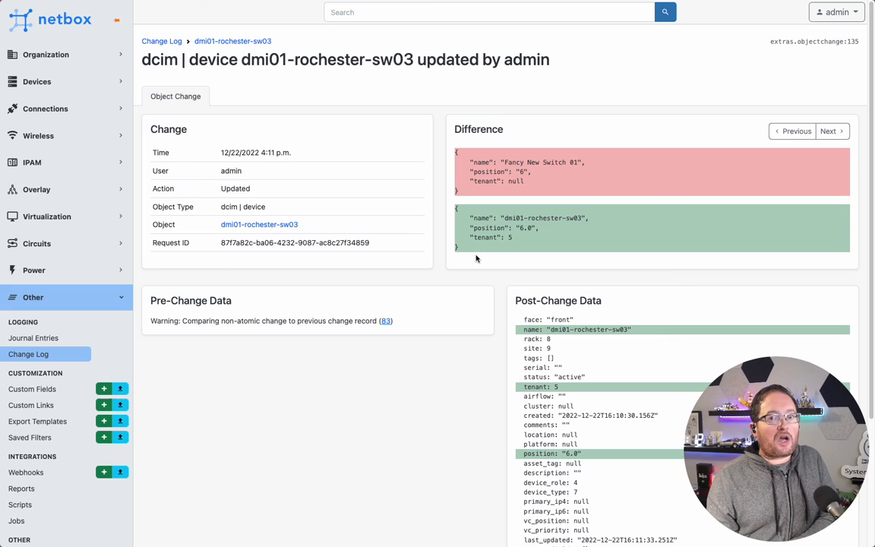